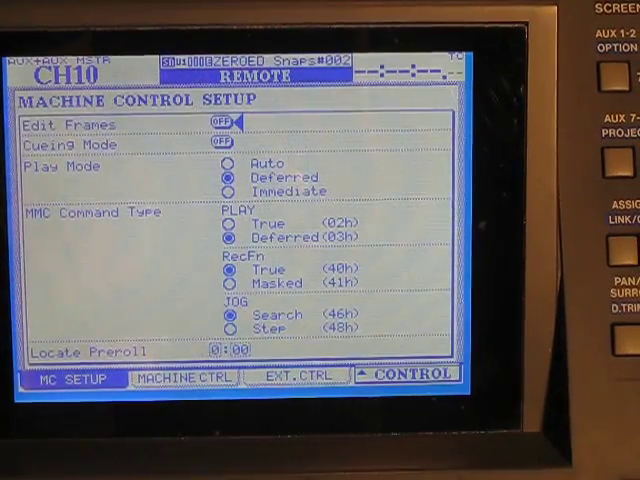
- Add MC for Logic to the machine control list with ID 01
left_click(187, 377)
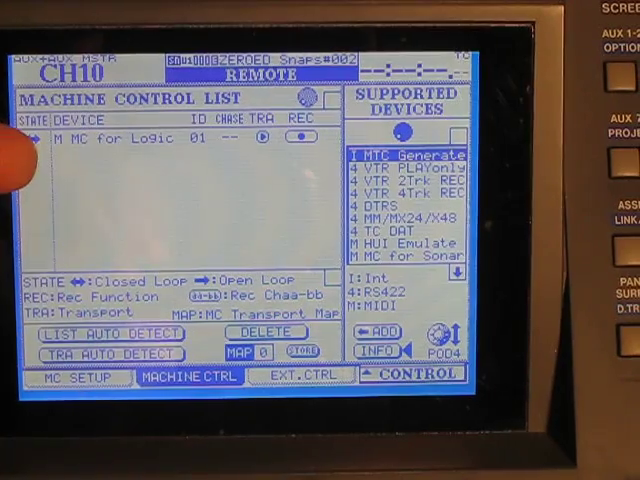
- Show the Digital I/O Setup format page with Fs Convert and 24-bit output
left_click(301, 375)
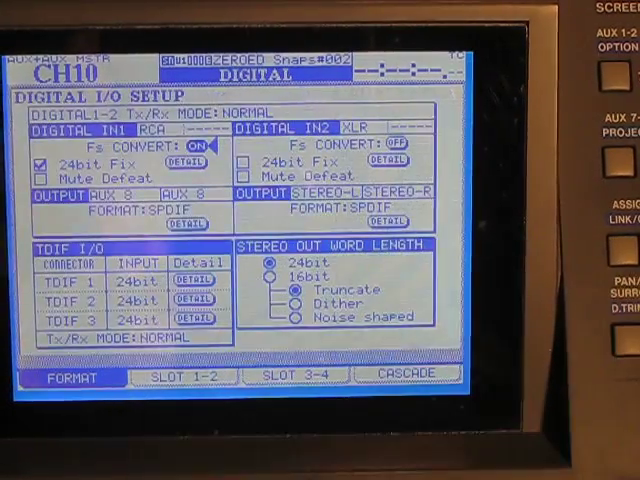
- Check the SLOT 1-2 settings for the FireWire card
left_click(186, 374)
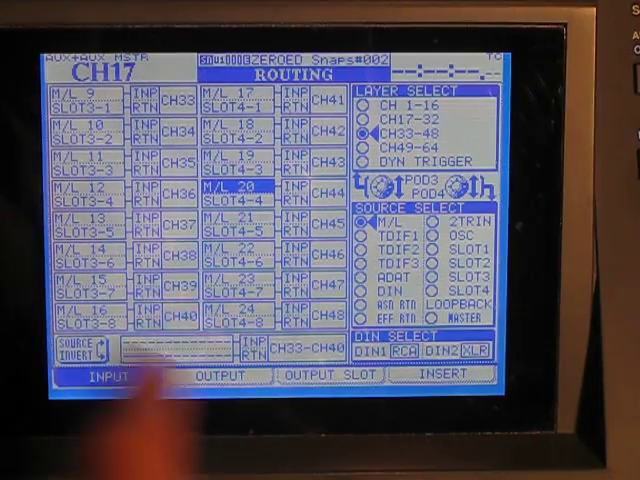
left_click(330, 374)
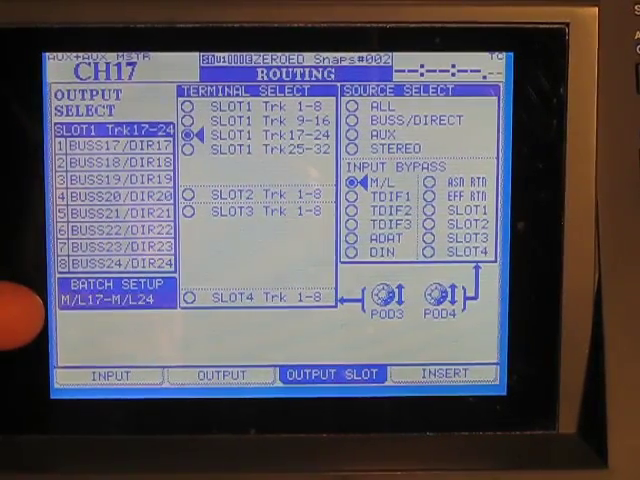
- Batch-route slot 1 tracks 17–24 to M/L 17–24 and show the meter/fader screen
left_click(352, 195)
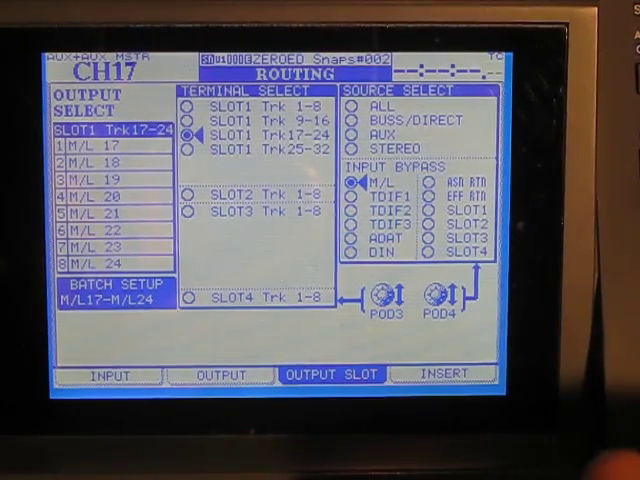
left_click(95, 375)
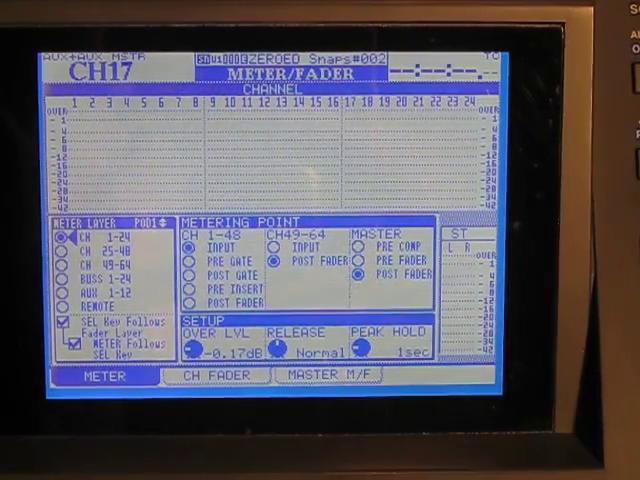